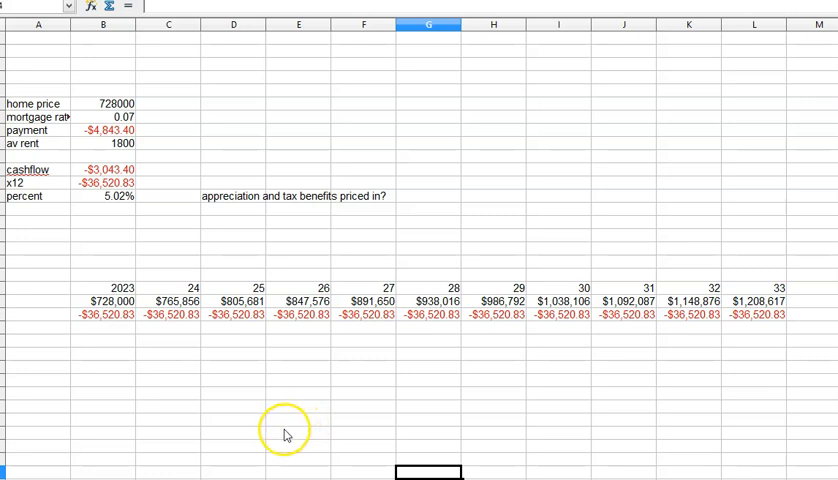
pyautogui.moveTo(285, 432)
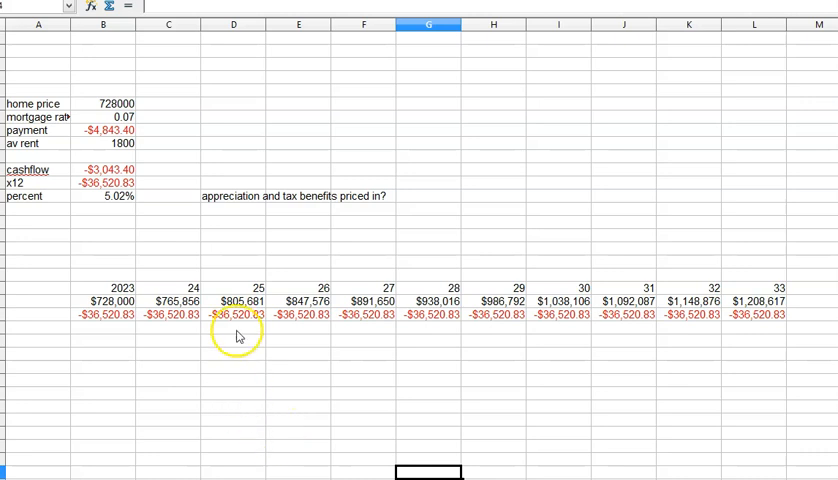
pyautogui.click(103, 103)
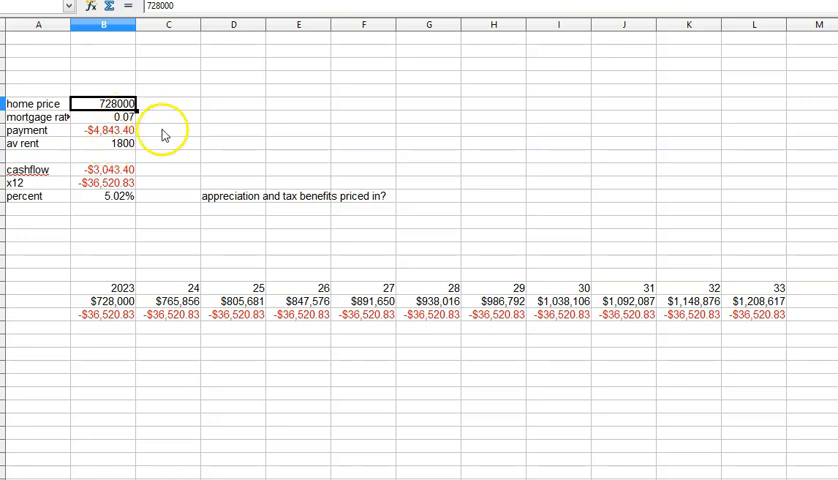
pyautogui.moveTo(202, 134)
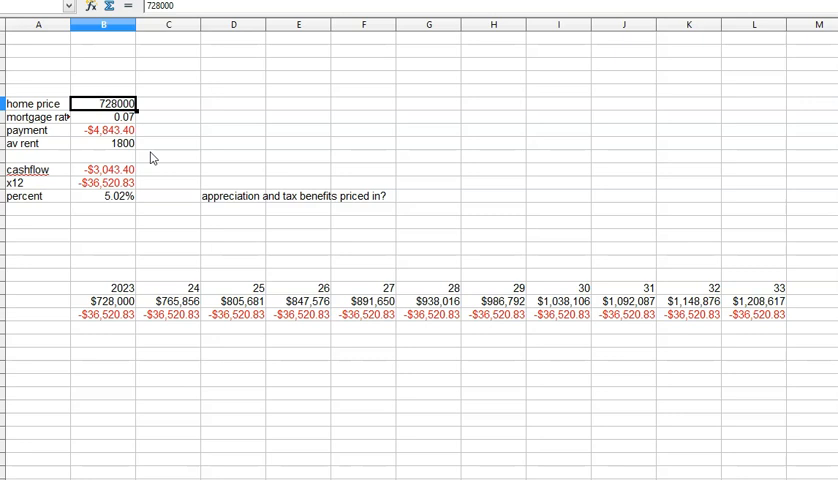
pyautogui.click(110, 116)
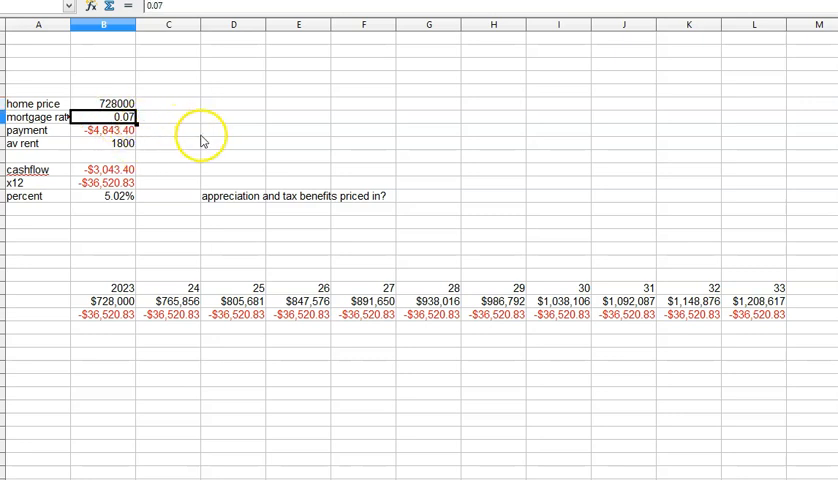
pyautogui.click(108, 130)
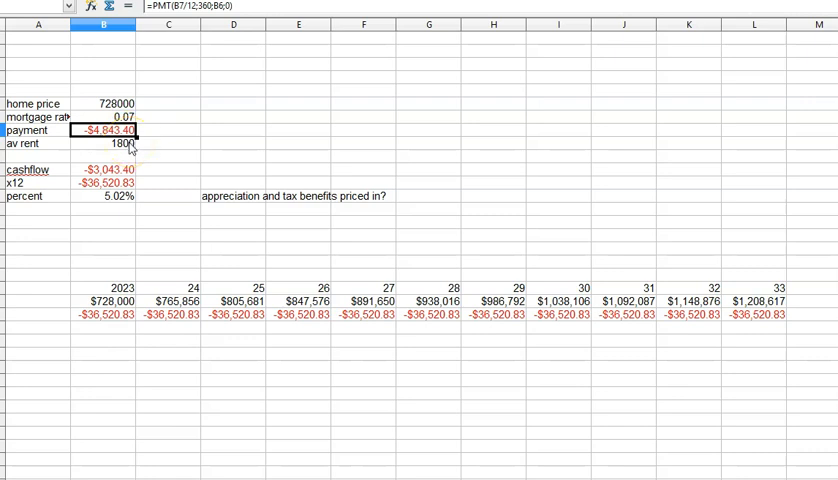
pyautogui.moveTo(165, 156)
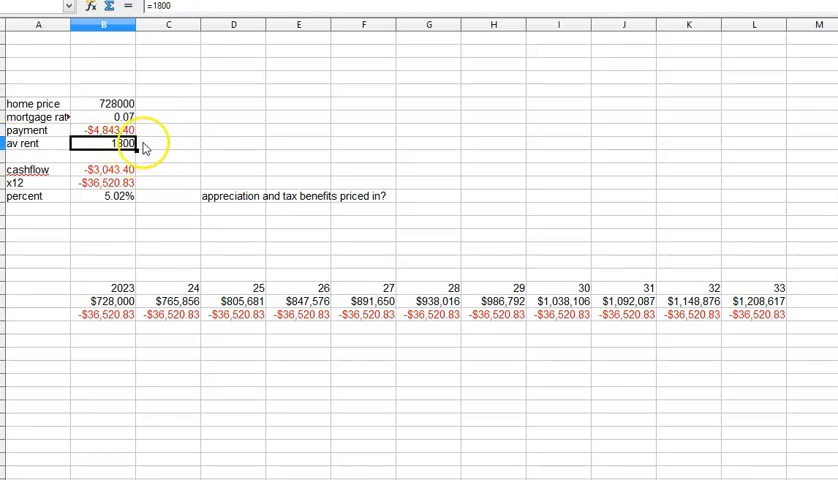
pyautogui.moveTo(175, 175)
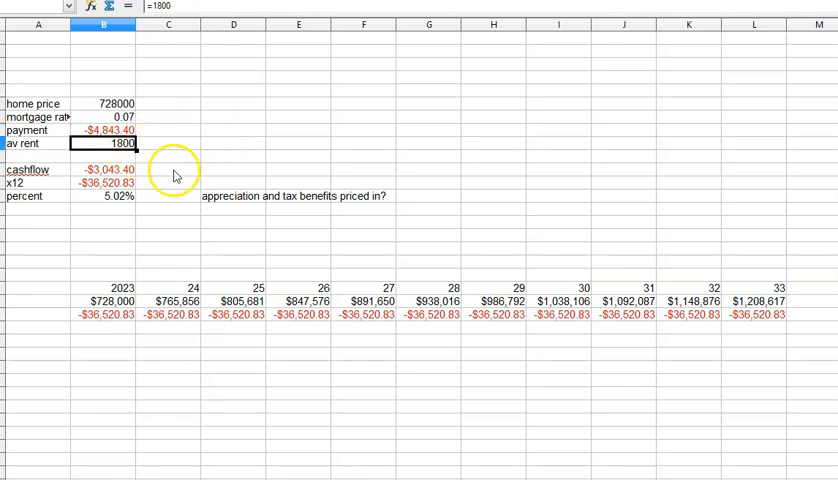
pyautogui.click(108, 169)
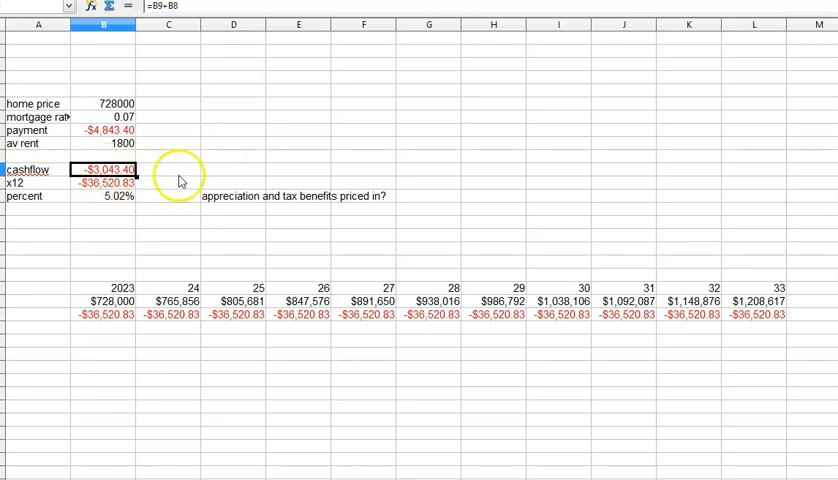
pyautogui.moveTo(200, 165)
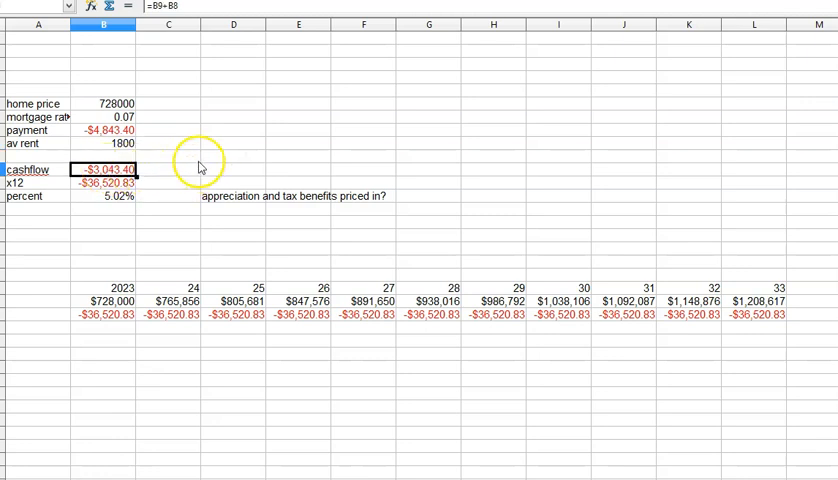
pyautogui.click(108, 183)
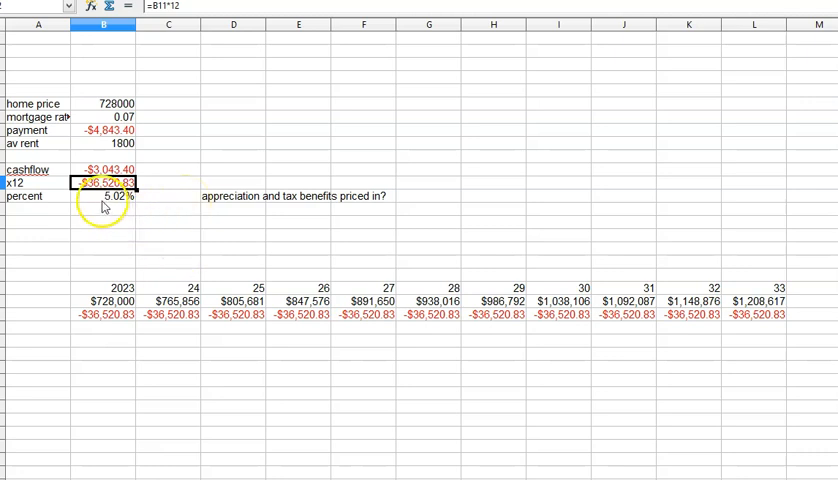
pyautogui.click(102, 196)
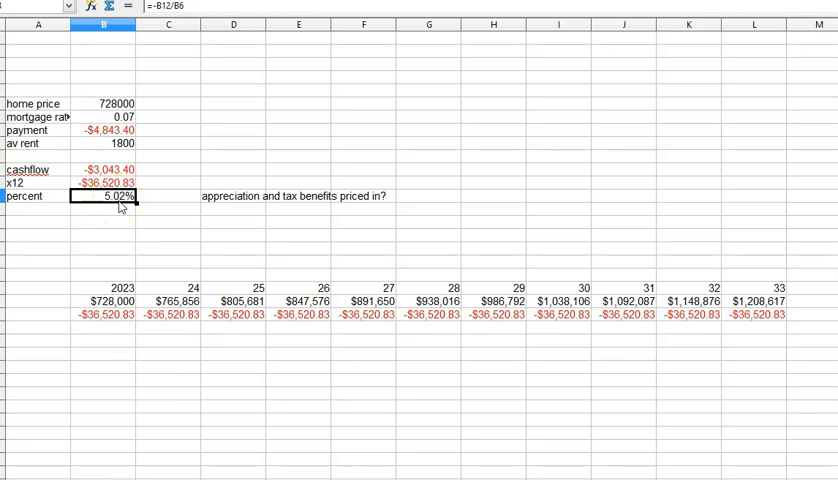
pyautogui.moveTo(122, 233)
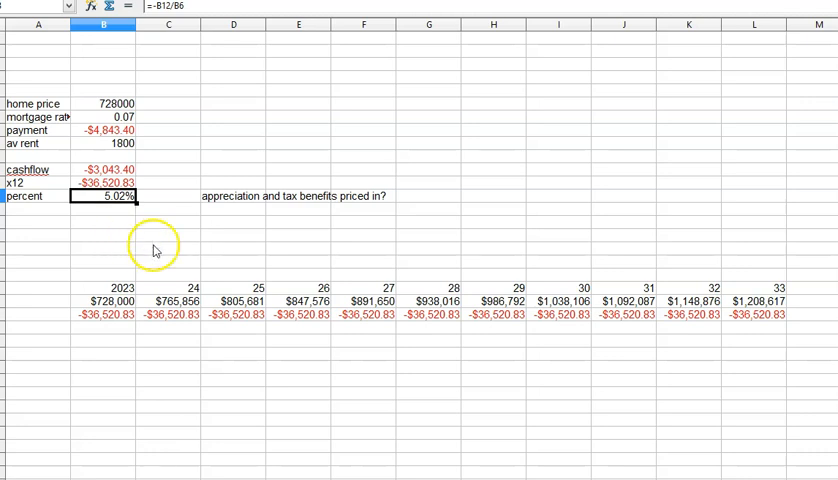
pyautogui.moveTo(222, 209)
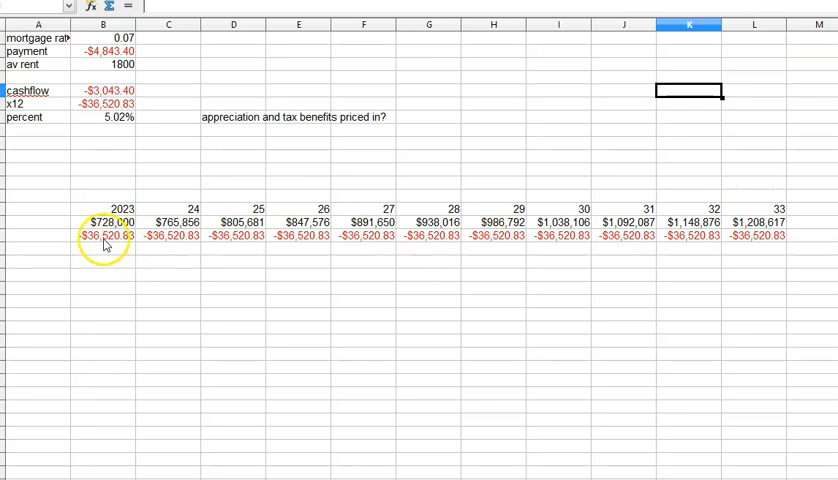
pyautogui.click(103, 222)
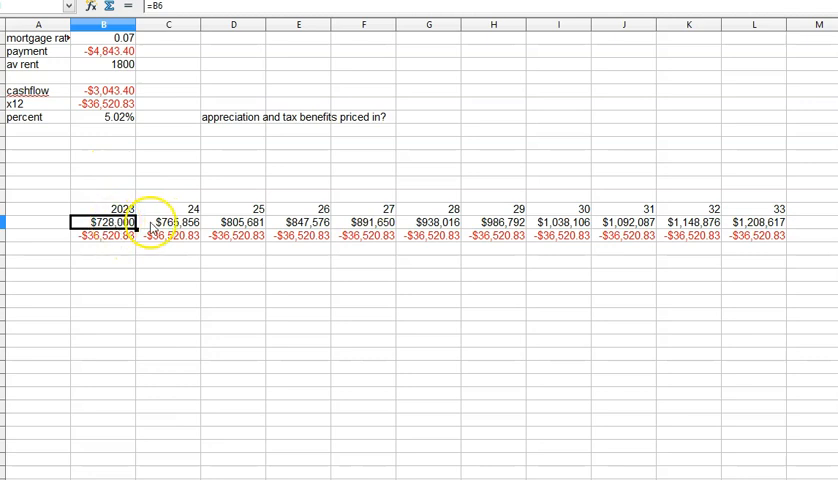
pyautogui.click(170, 222)
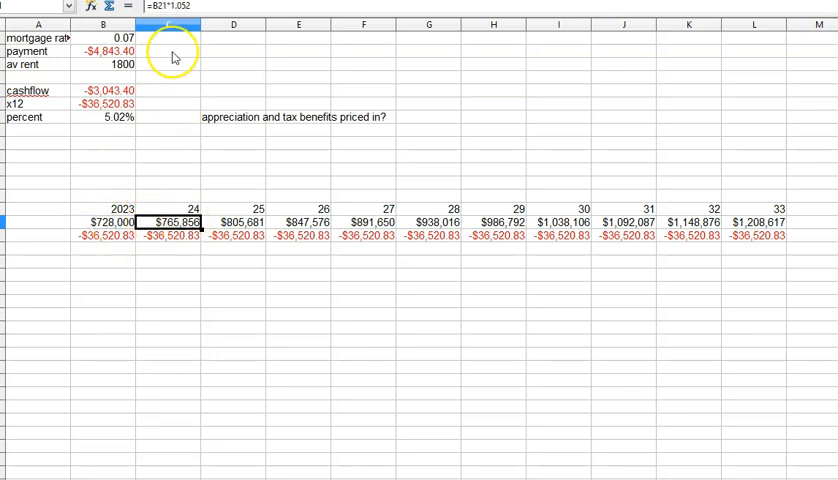
pyautogui.click(105, 221)
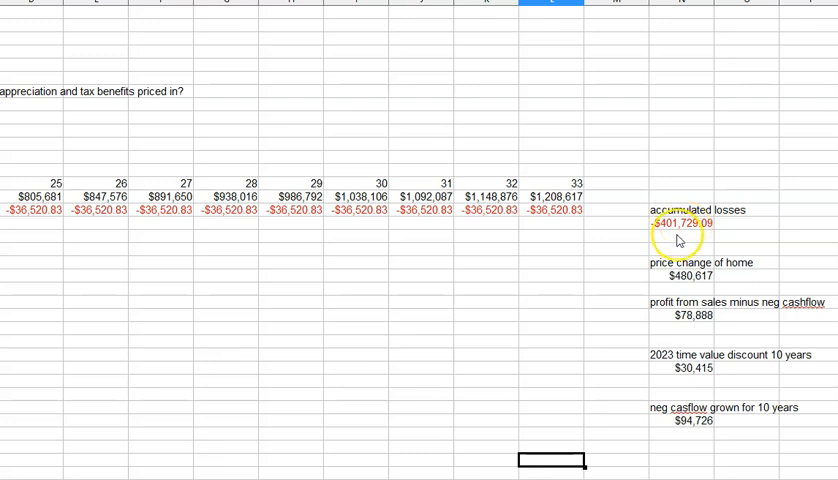
pyautogui.moveTo(679, 270)
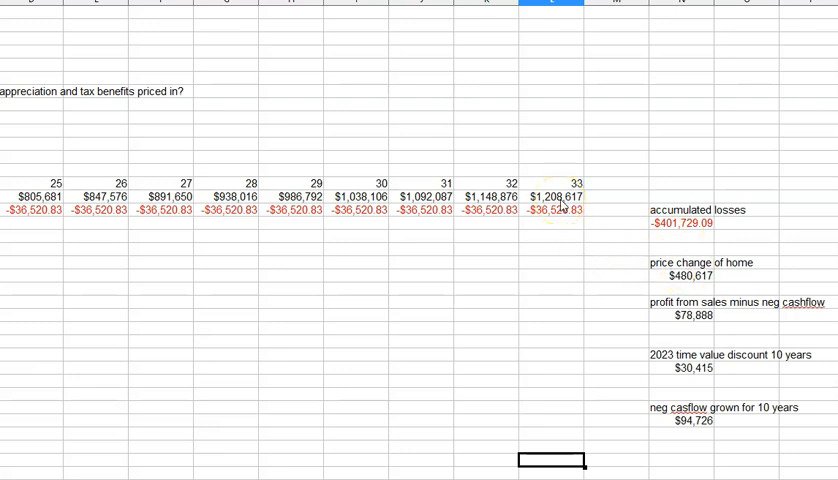
pyautogui.moveTo(560, 207)
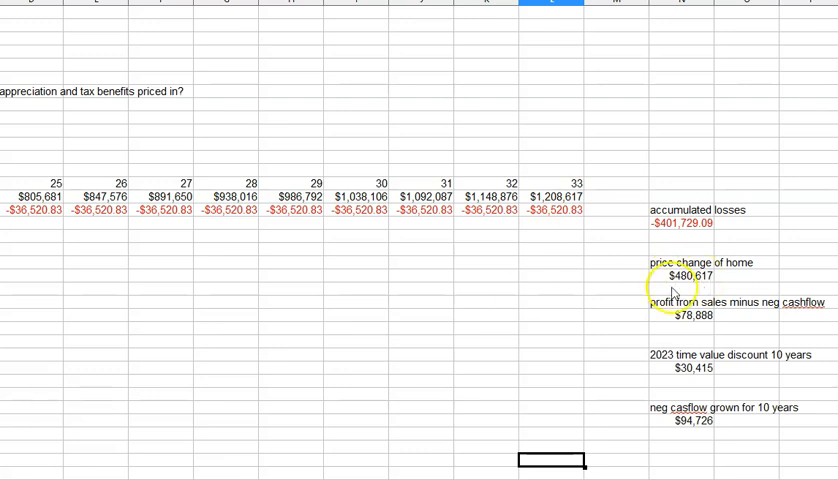
pyautogui.moveTo(685, 232)
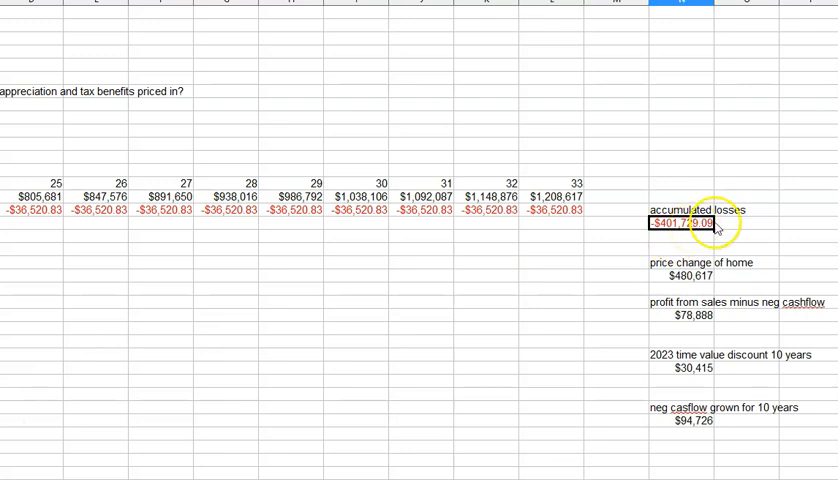
pyautogui.click(690, 276)
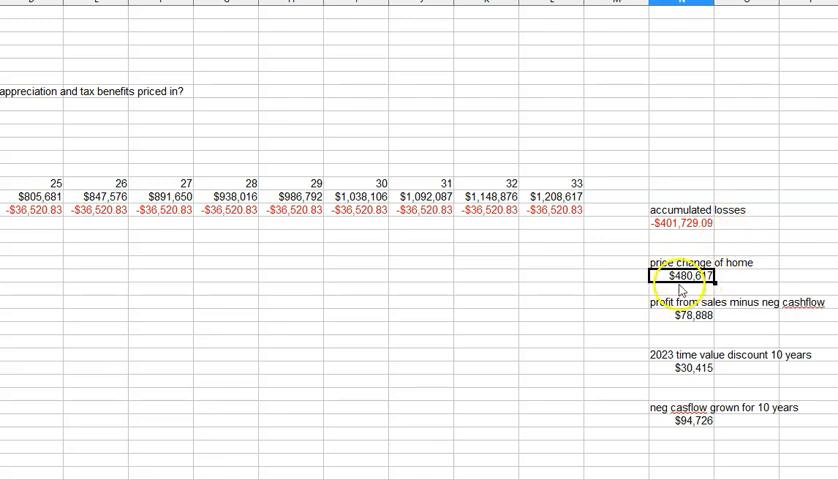
pyautogui.click(683, 316)
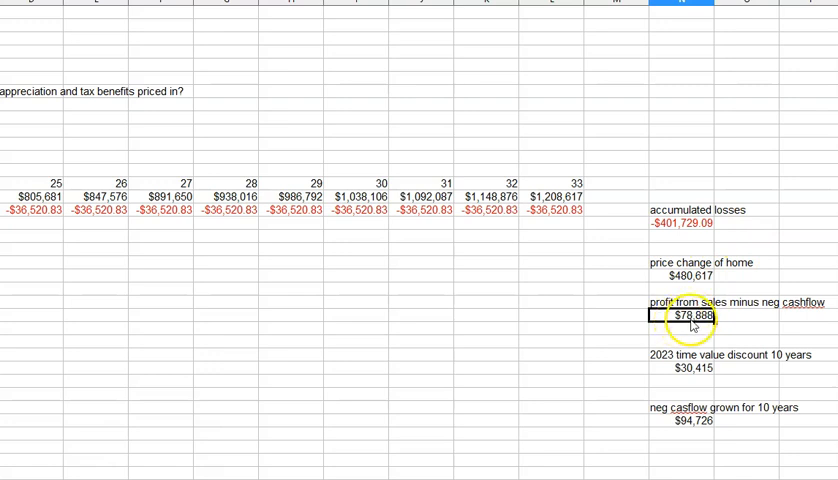
pyautogui.click(683, 369)
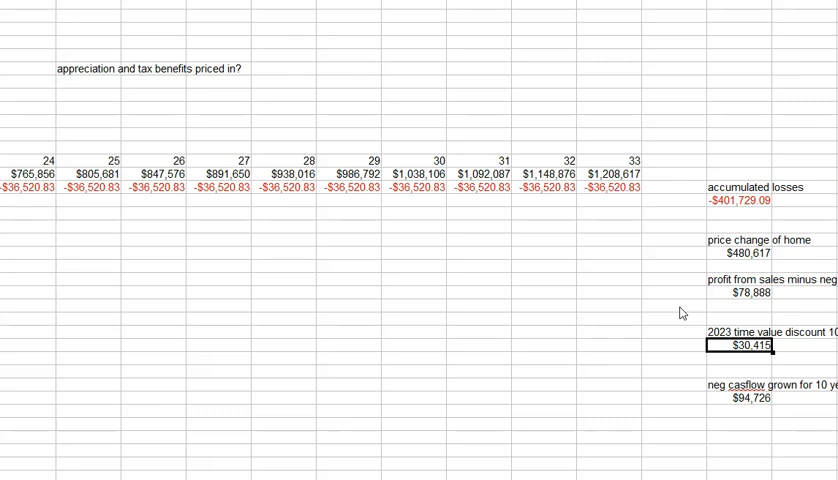
pyautogui.moveTo(683, 313)
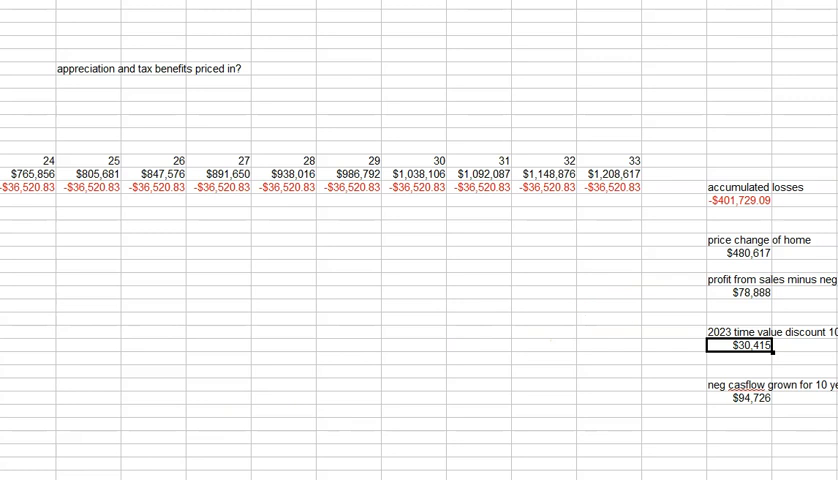